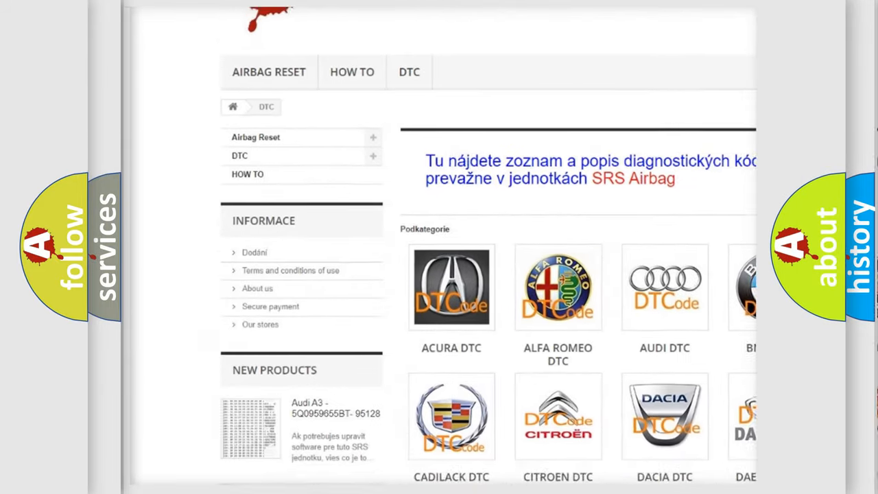
Scroll down past the car-brand DTC categories into the B-series code list.
scroll("down", 3)
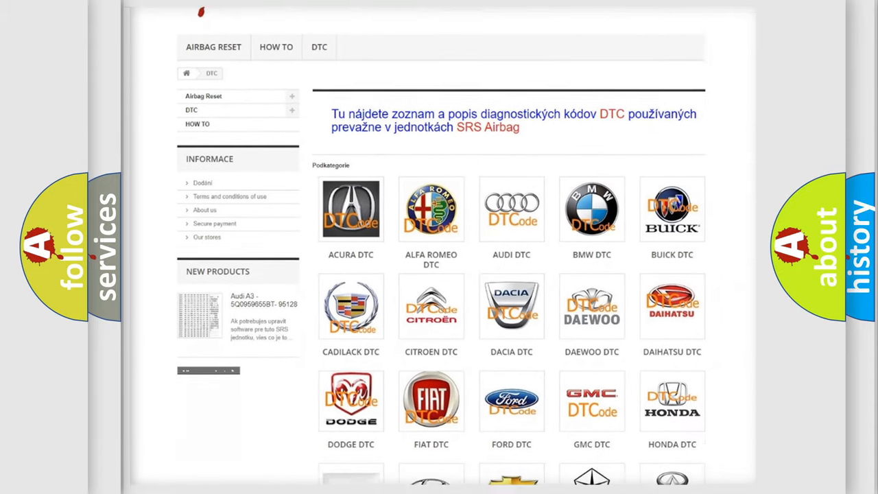
scroll("down", 3)
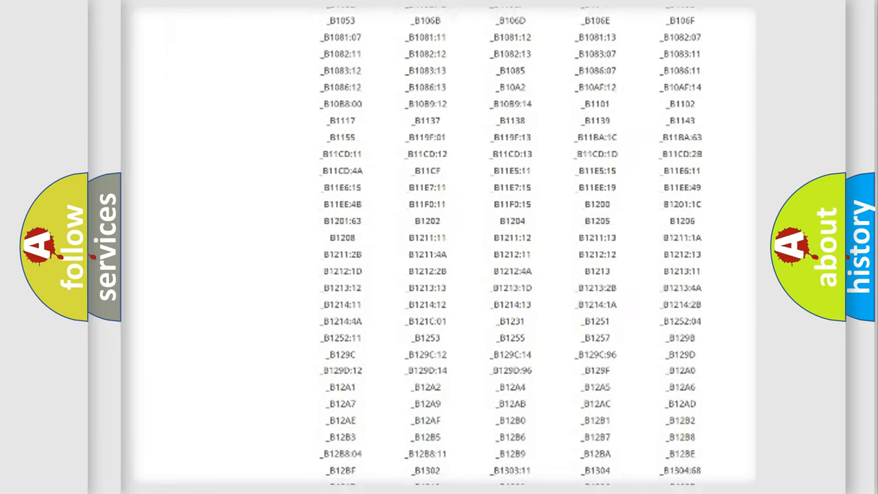
scroll("down", 3)
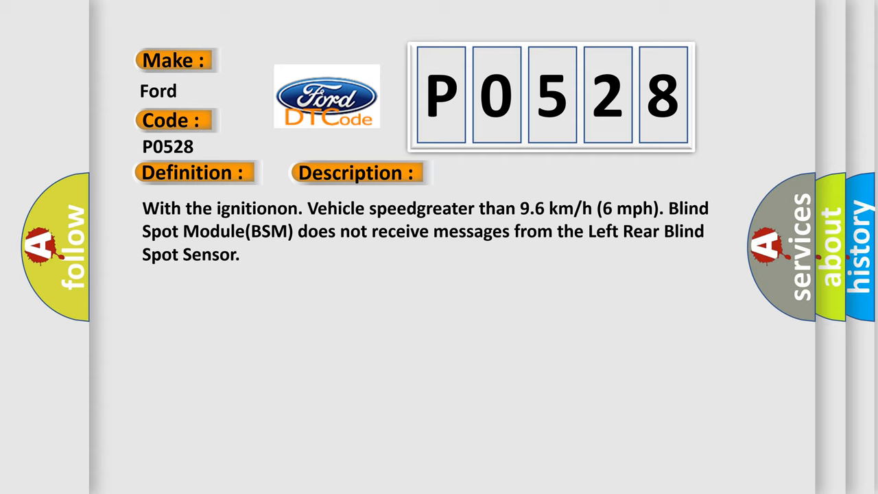
Advance the P0528 card to reveal its Description and Cause text.
left_click(505, 172)
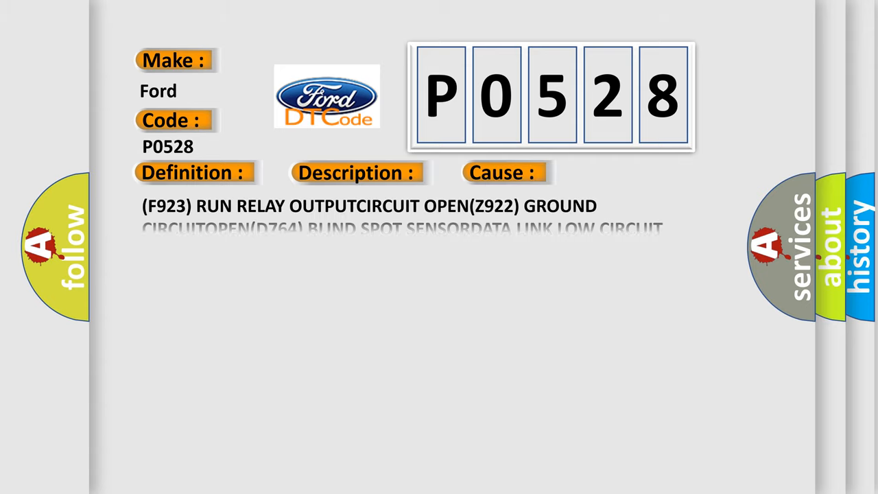